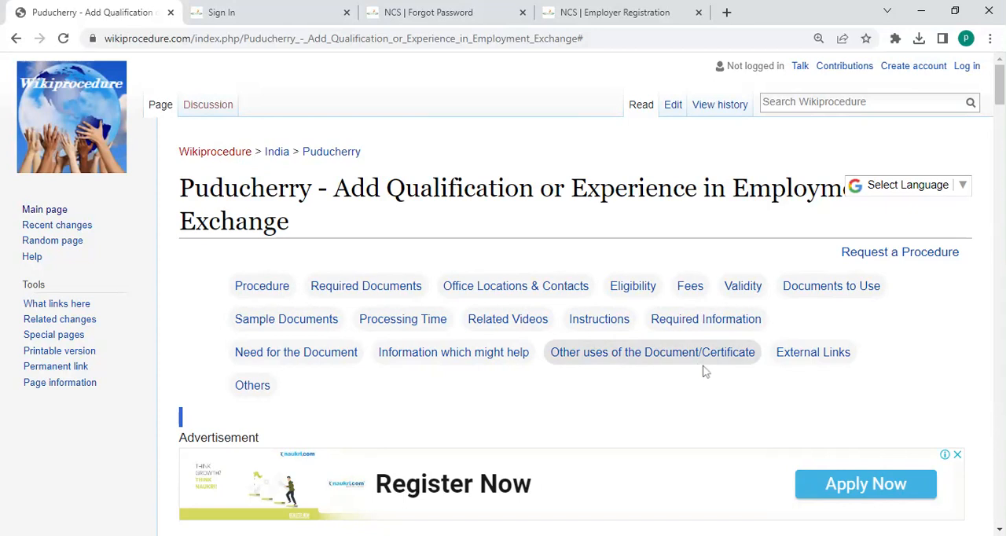
{"action": "mouse_move", "coordinate": [500, 352]}
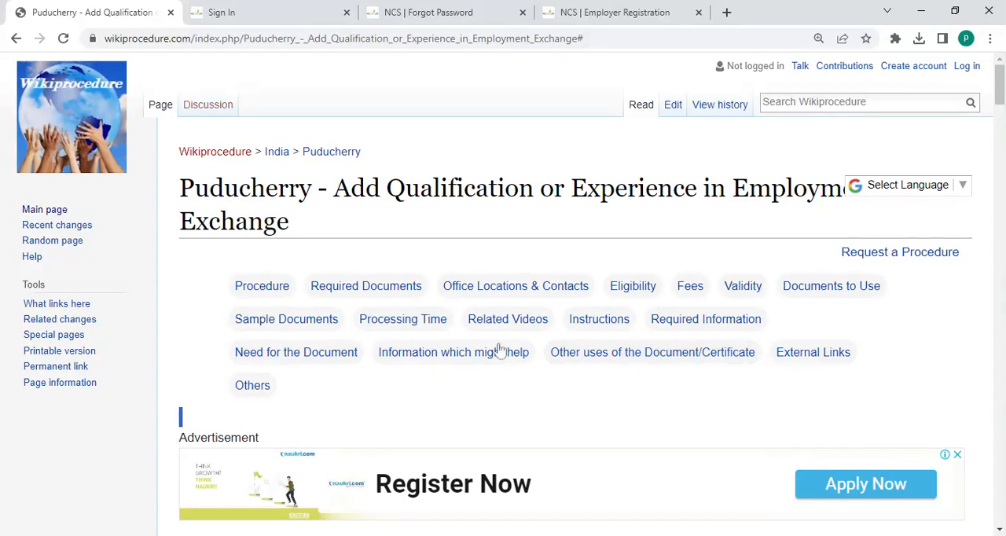
{"action": "mouse_move", "coordinate": [668, 214]}
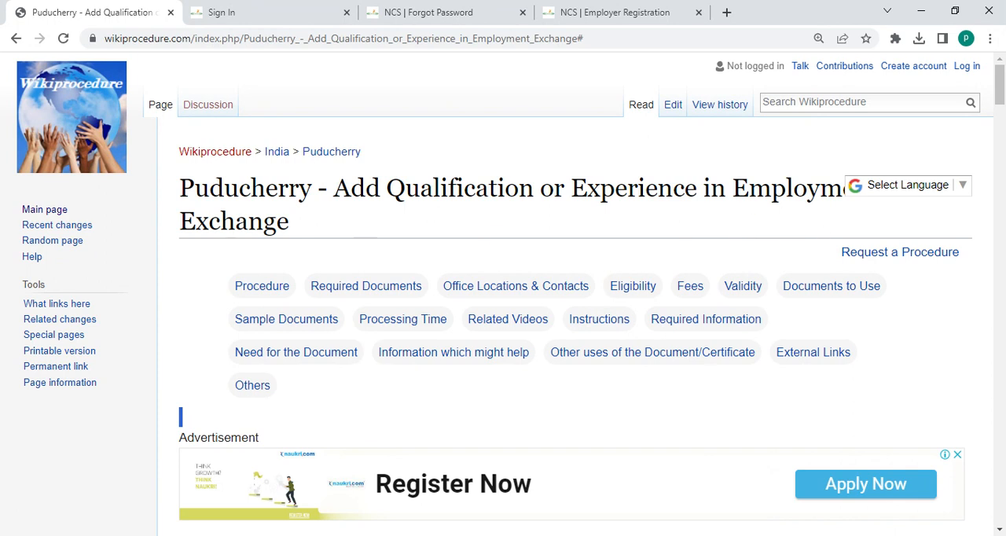
{"action": "mouse_move", "coordinate": [345, 213]}
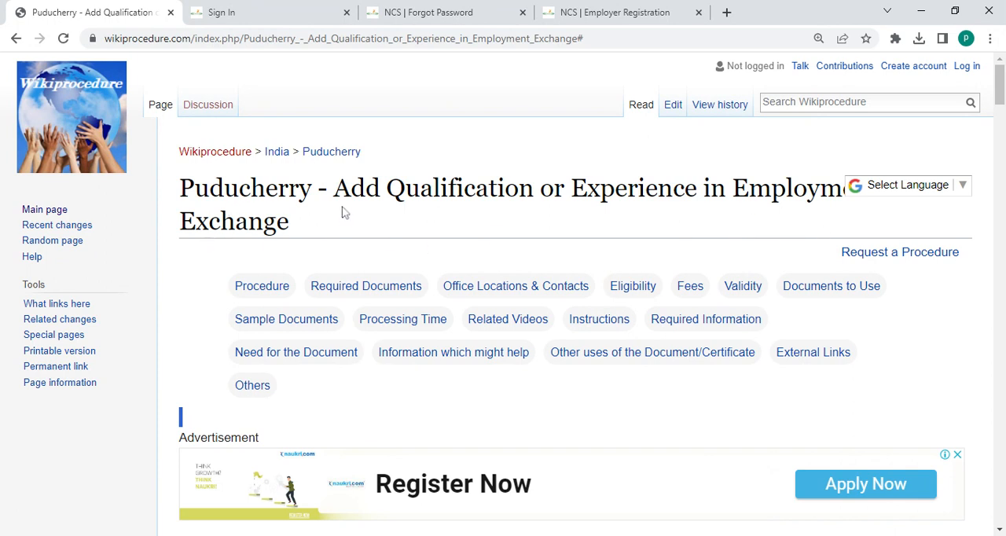
Move down the Puducherry Add Qualification page to the Procedure steps and Apply Online through NCS section
{"action": "left_click", "coordinate": [343, 37]}
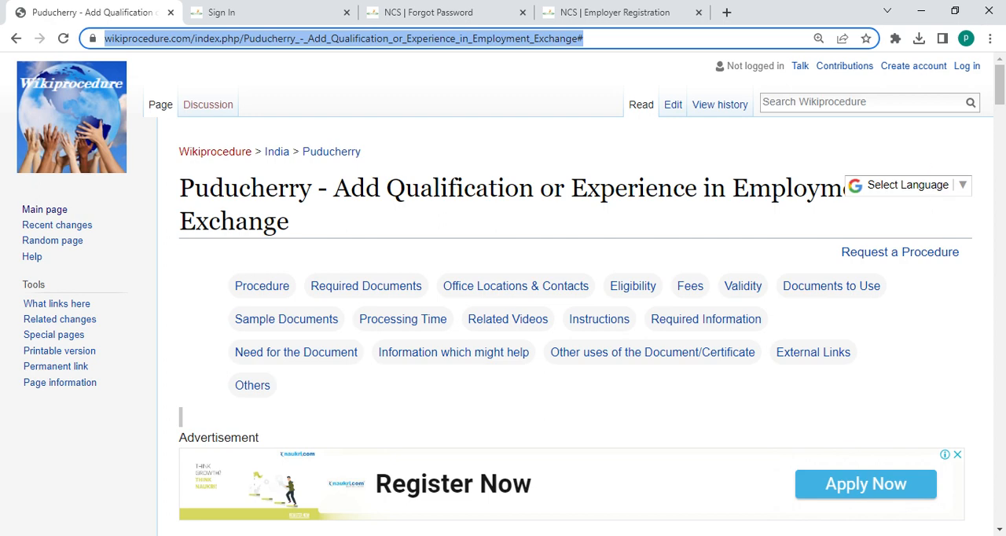
{"action": "mouse_move", "coordinate": [981, 203]}
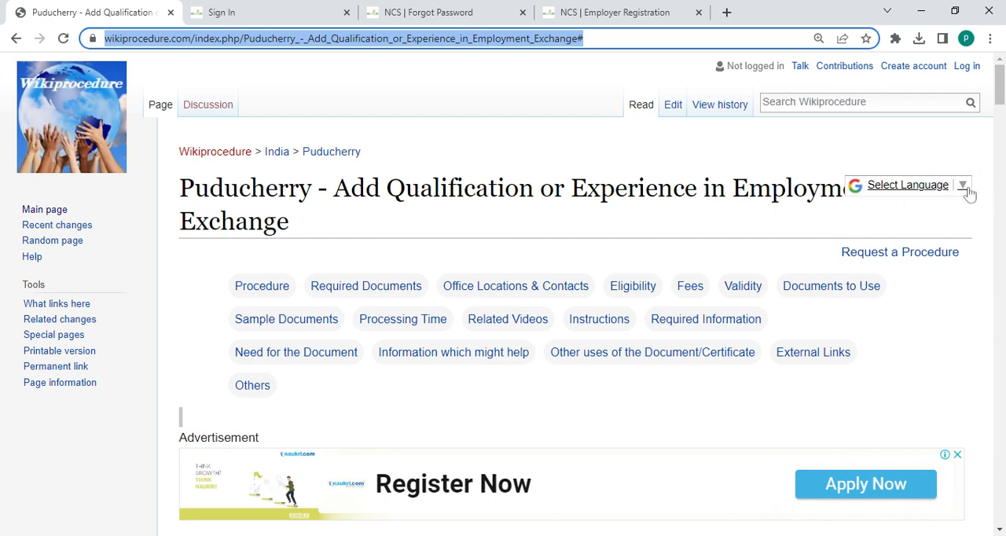
{"action": "left_click", "coordinate": [962, 185]}
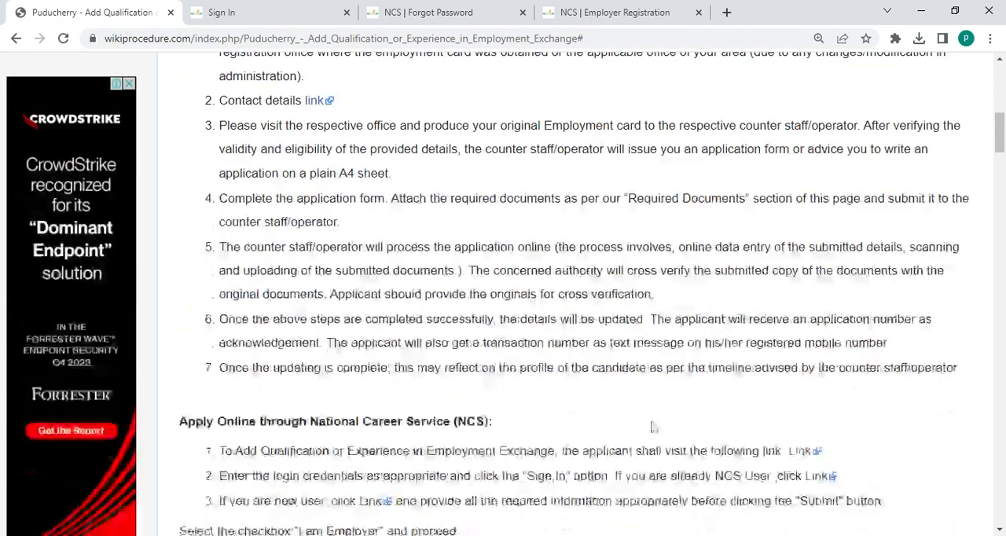
{"action": "scroll", "scroll_direction": "down", "scroll_amount": 3}
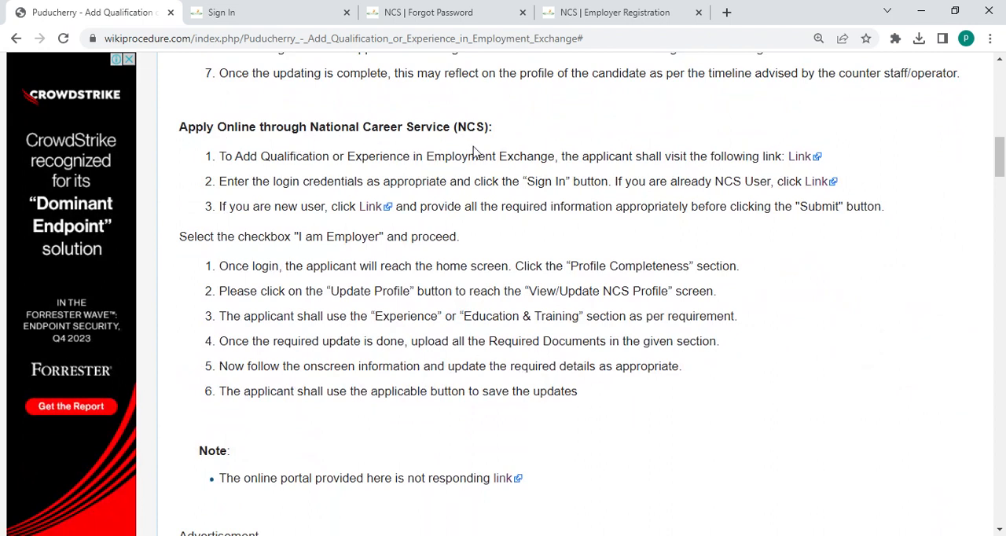
{"action": "mouse_move", "coordinate": [799, 157]}
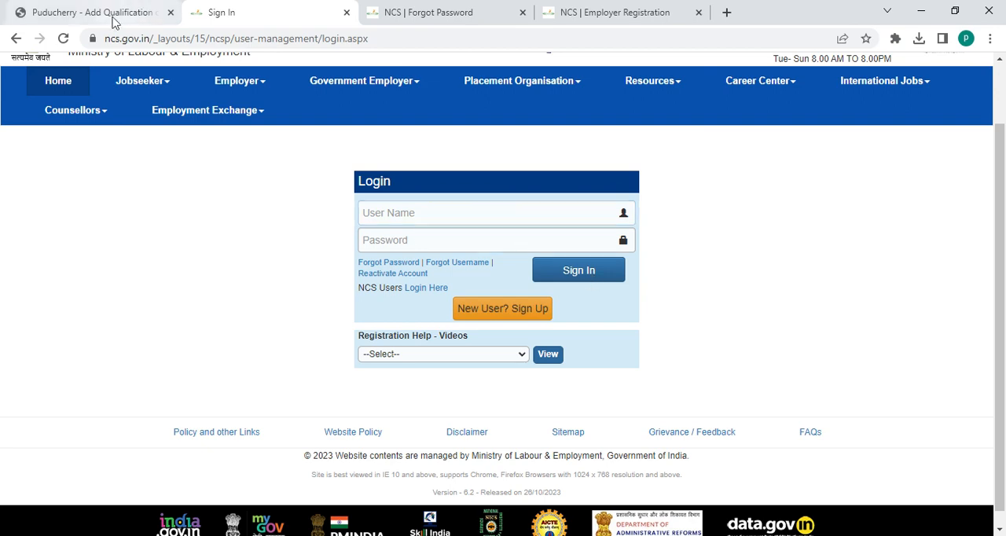
{"action": "left_click", "coordinate": [87, 12]}
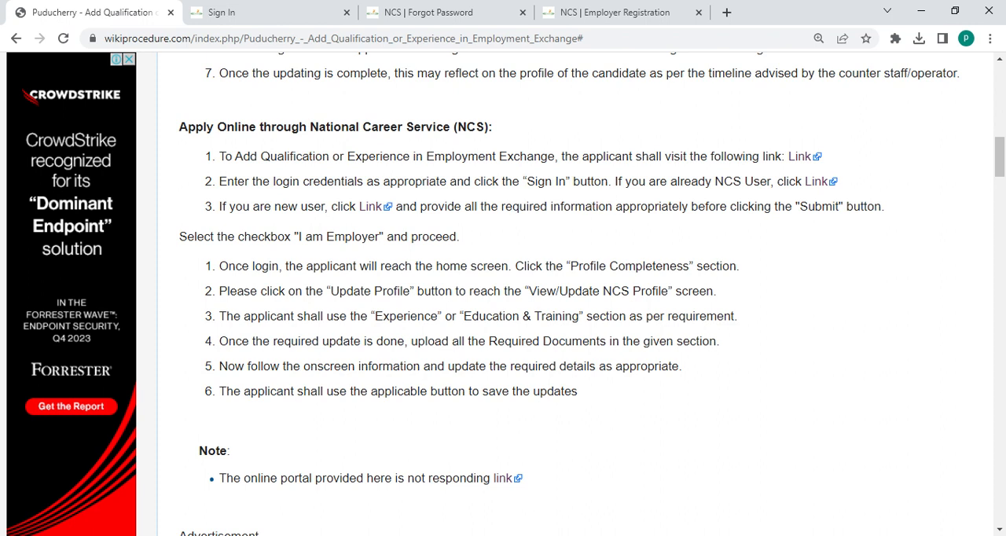
{"action": "mouse_move", "coordinate": [692, 195]}
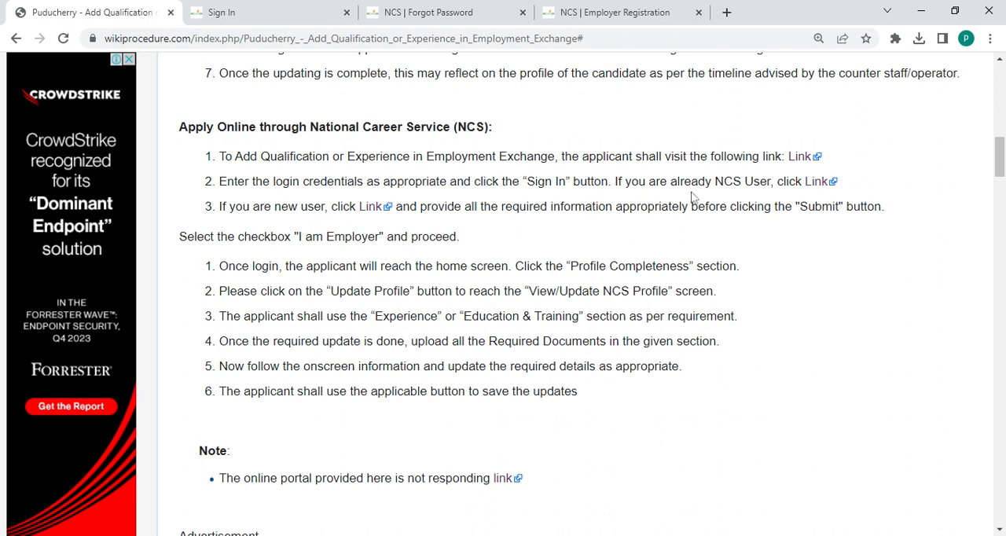
{"action": "mouse_move", "coordinate": [818, 195]}
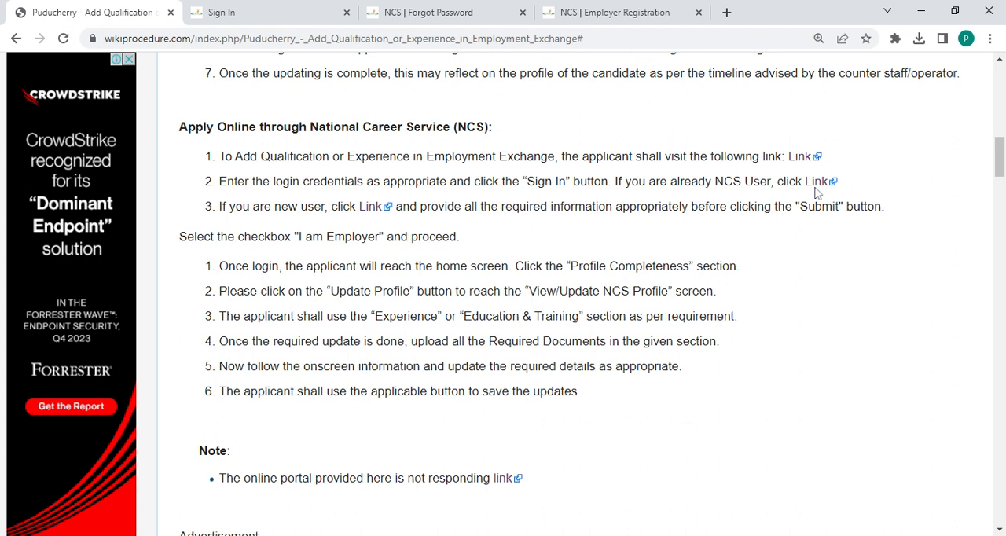
{"action": "mouse_move", "coordinate": [276, 226]}
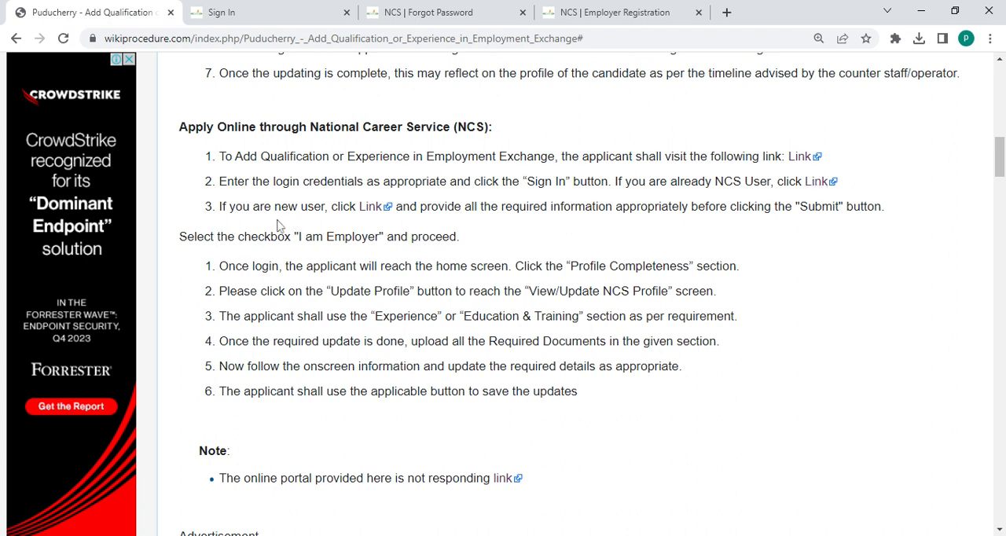
{"action": "mouse_move", "coordinate": [240, 222]}
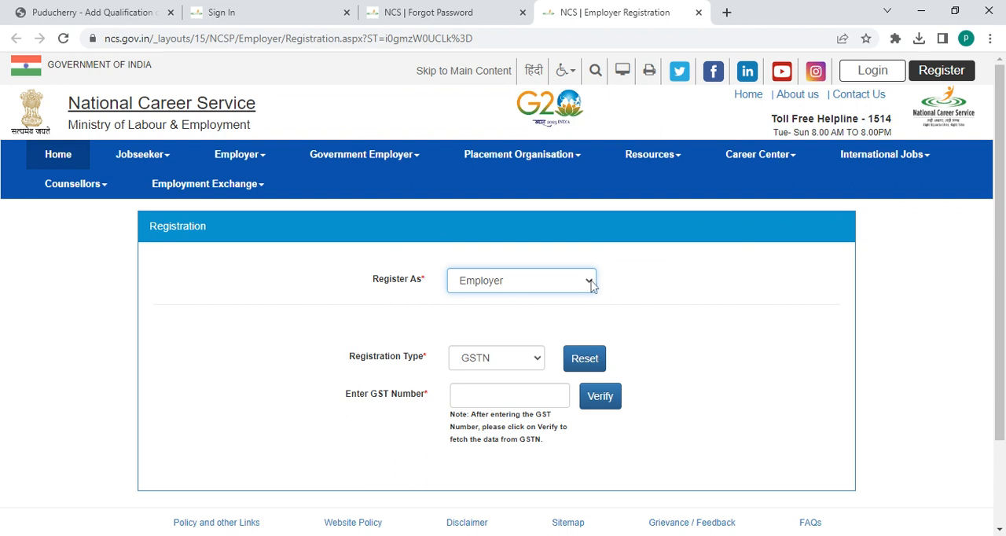
{"action": "mouse_move", "coordinate": [519, 357]}
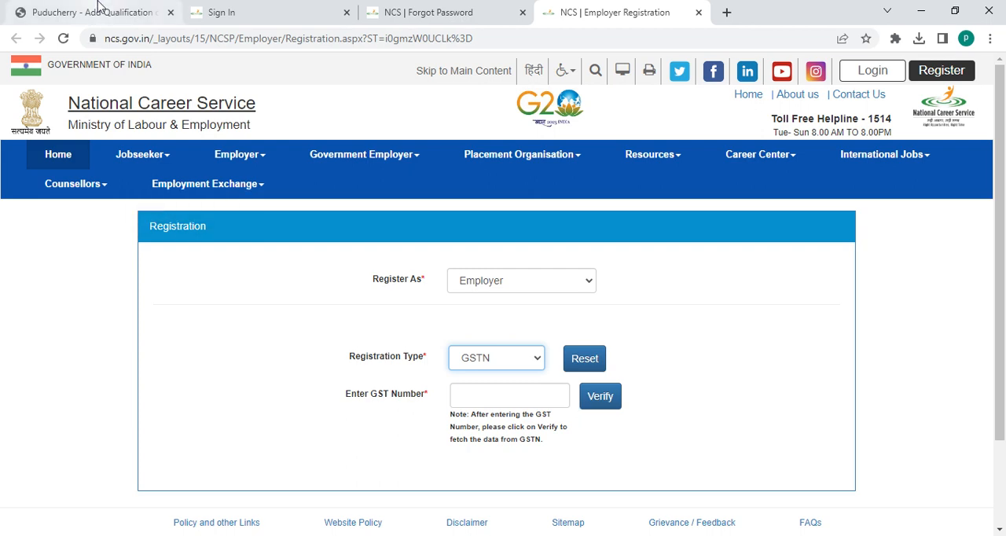
Switch from the NCS Employer Registration tab back to the Puducherry Wikiprocedure tab
{"action": "left_click", "coordinate": [86, 12]}
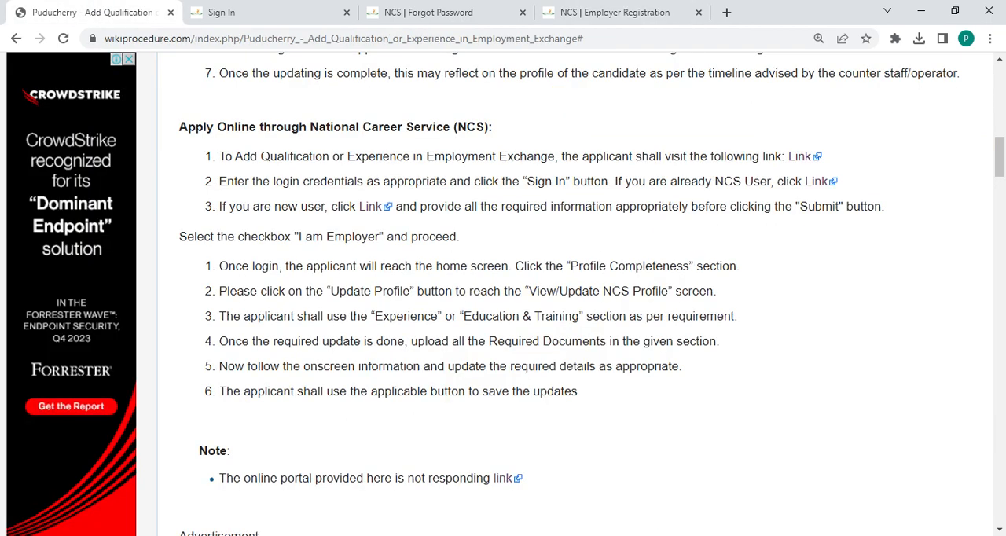
Scroll past the online NCS steps and portal note until the Required Documents heading appears
{"action": "scroll", "scroll_direction": "down", "scroll_amount": 3}
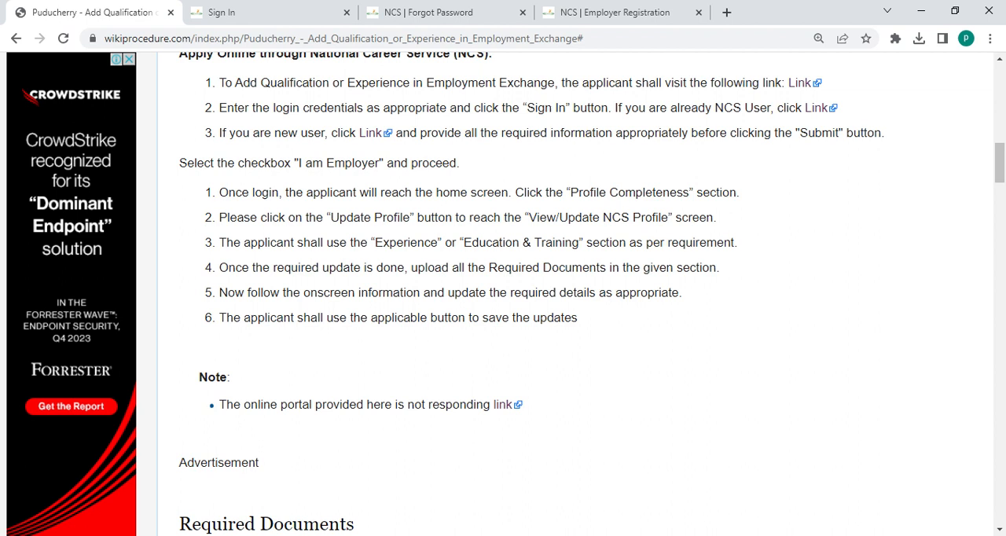
{"action": "mouse_move", "coordinate": [503, 207]}
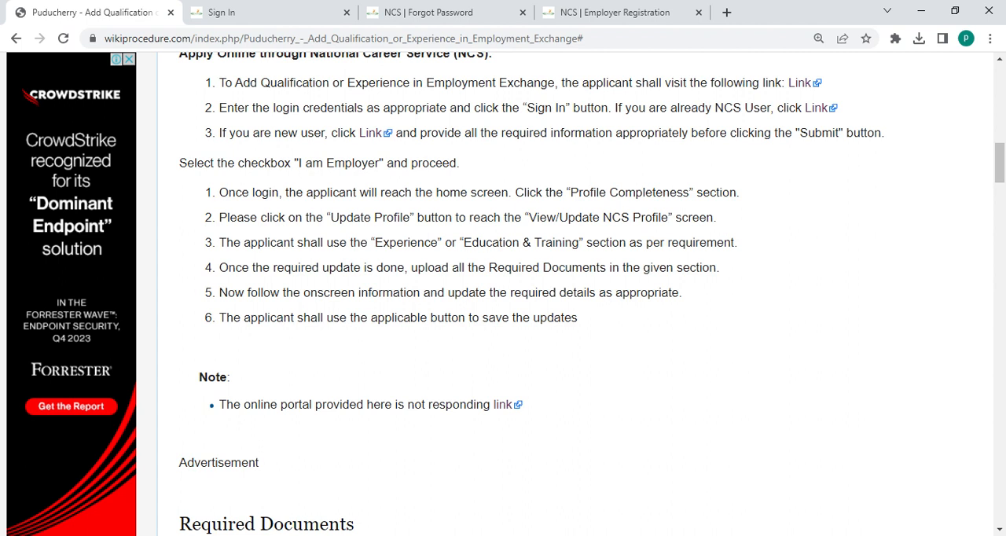
{"action": "mouse_move", "coordinate": [397, 230]}
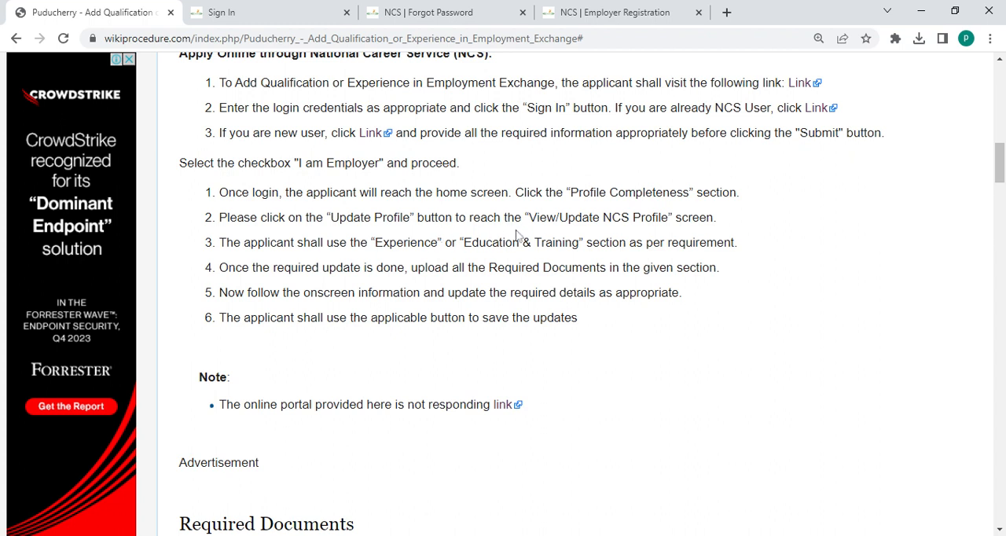
{"action": "mouse_move", "coordinate": [519, 236]}
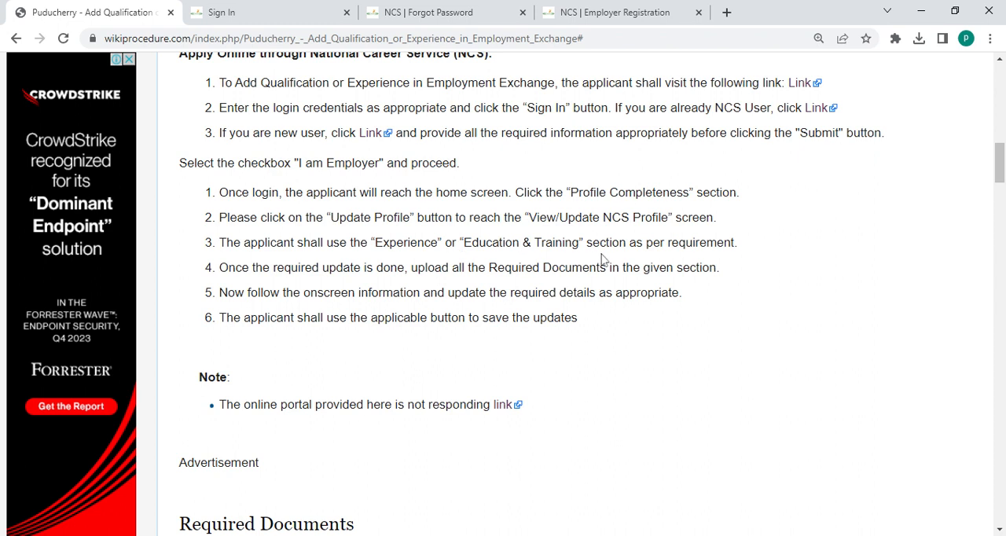
{"action": "mouse_move", "coordinate": [423, 286]}
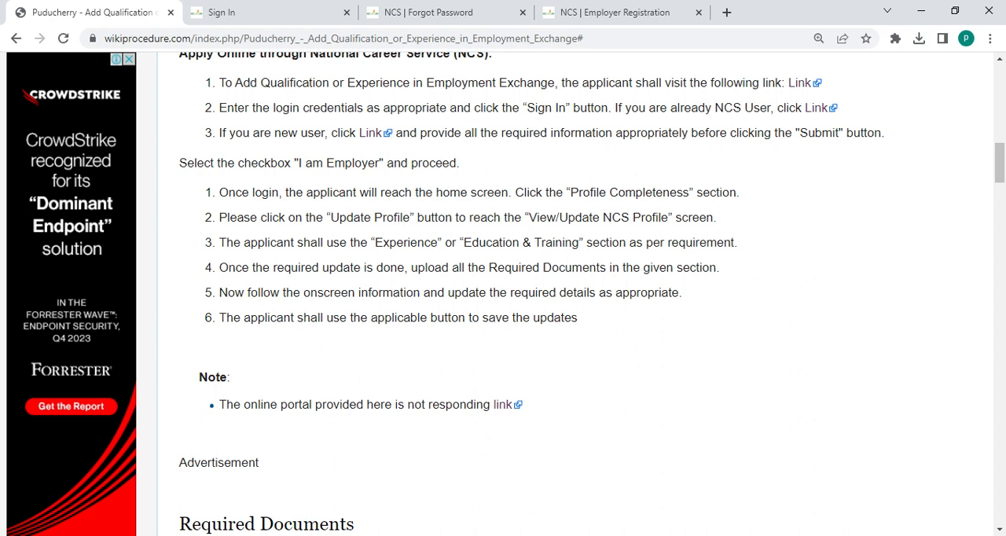
{"action": "mouse_move", "coordinate": [378, 308]}
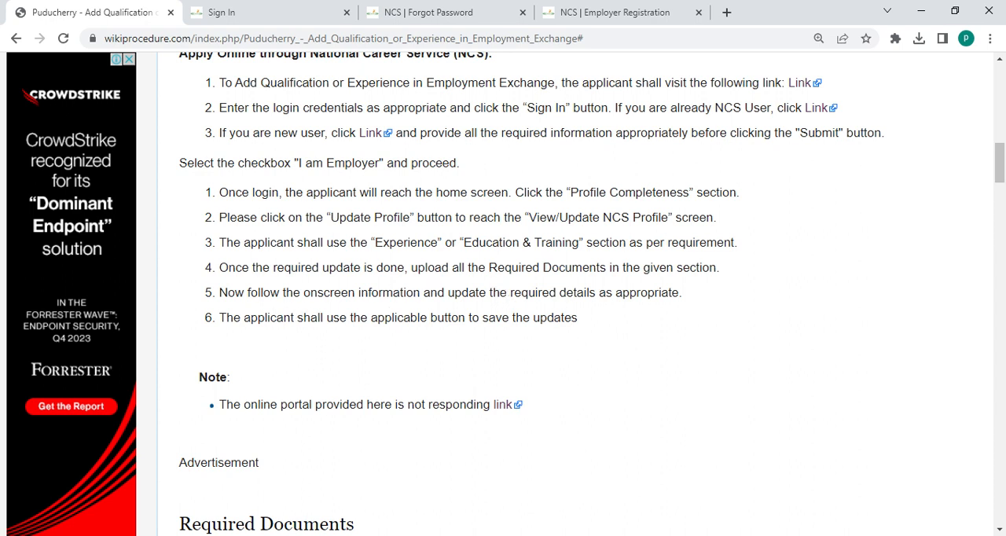
{"action": "mouse_move", "coordinate": [430, 330]}
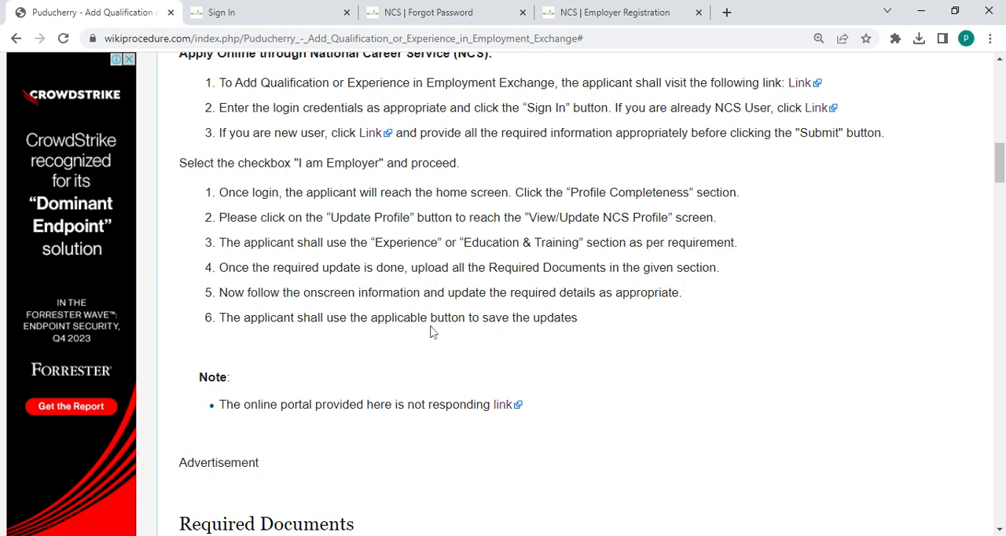
{"action": "mouse_move", "coordinate": [418, 330]}
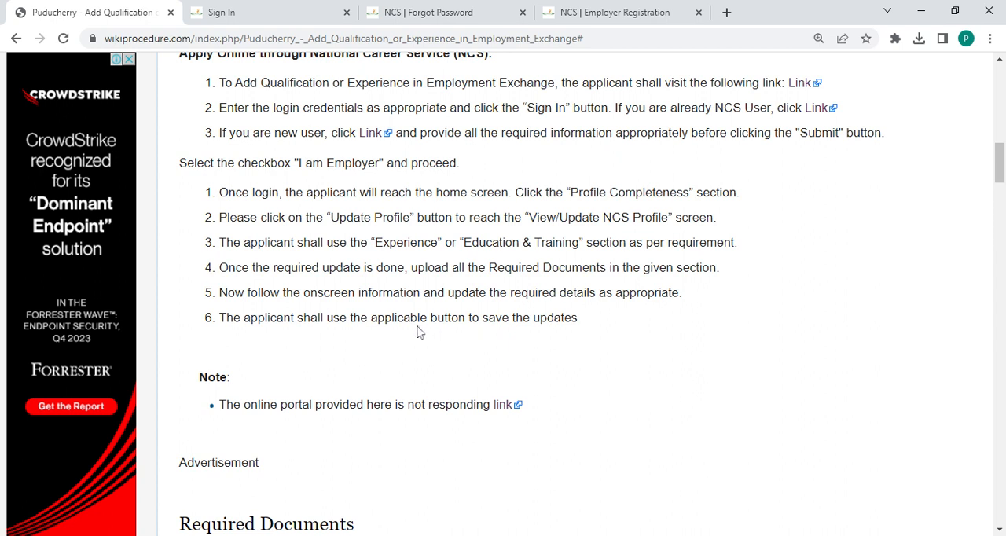
{"action": "mouse_move", "coordinate": [561, 352]}
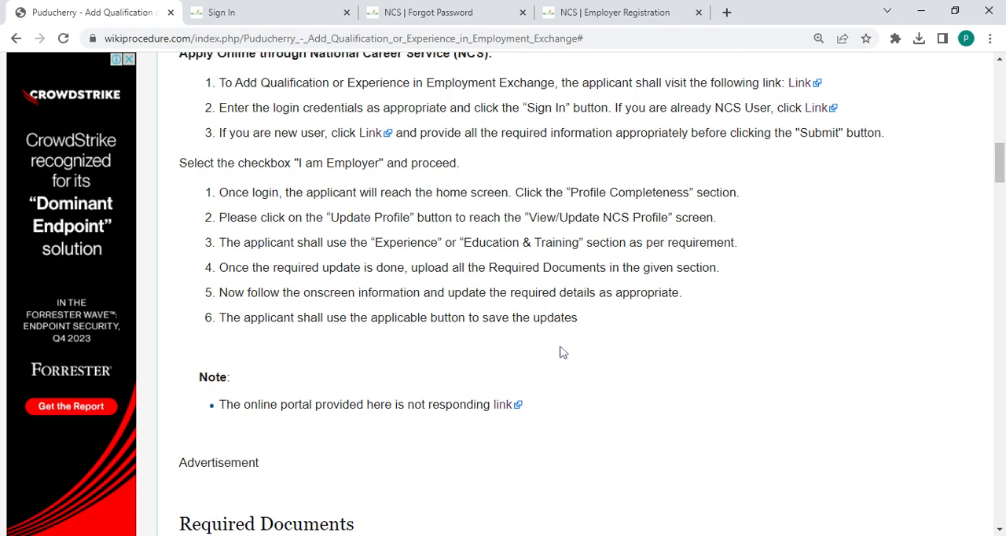
Scroll through the Required Documents list and Office Locations & Contacts down to the Eligibility heading
{"action": "scroll", "scroll_direction": "down", "scroll_amount": 3}
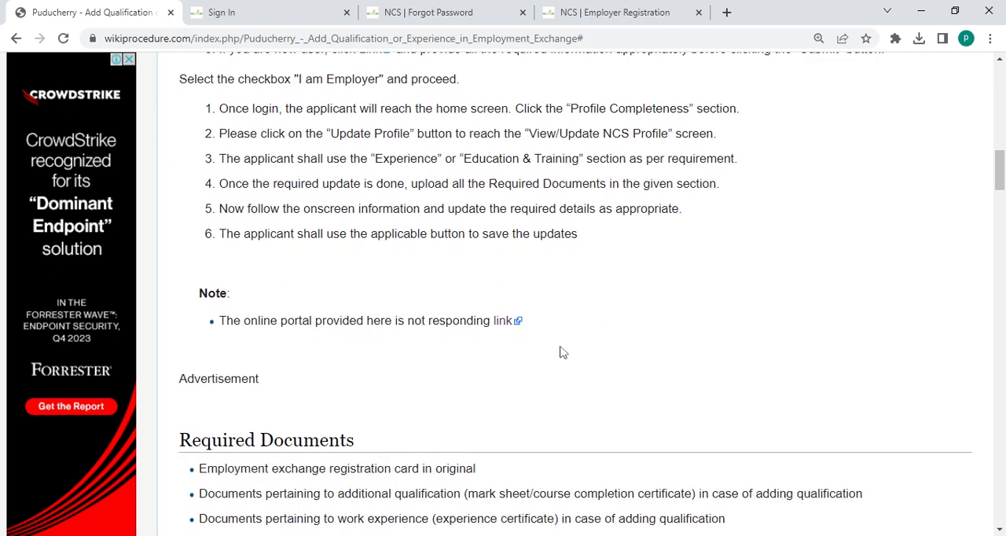
{"action": "scroll", "scroll_direction": "down", "scroll_amount": 3}
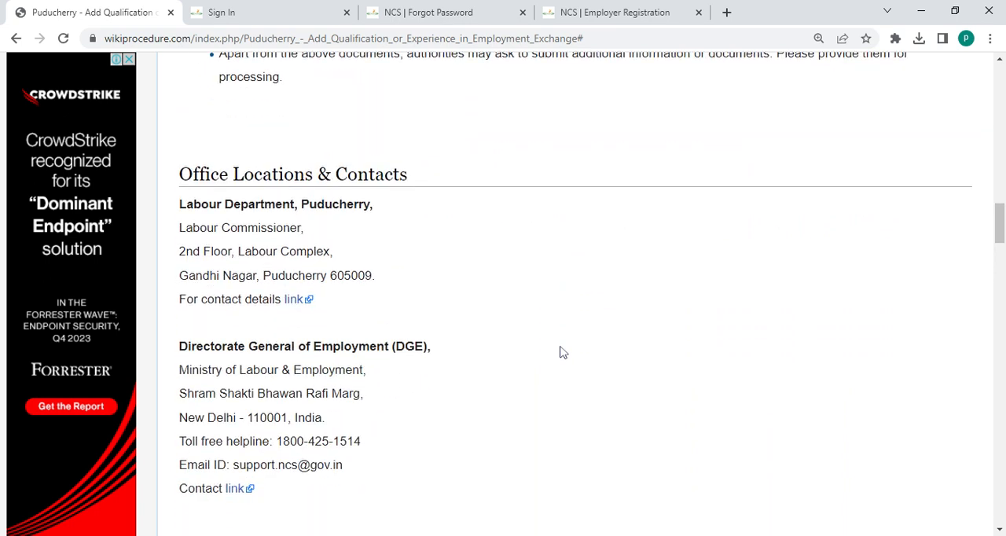
{"action": "scroll", "scroll_direction": "up", "scroll_amount": 3}
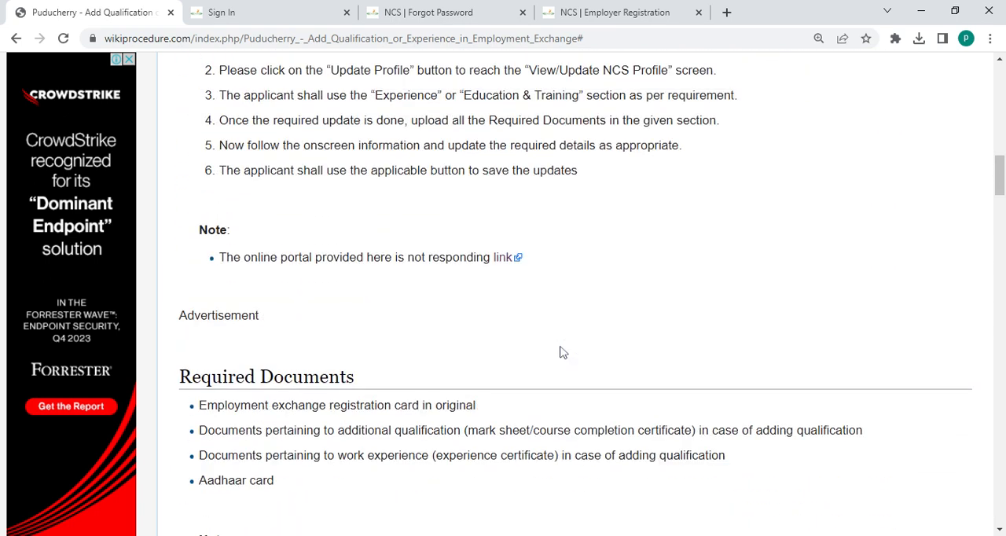
{"action": "scroll", "scroll_direction": "down", "scroll_amount": 3}
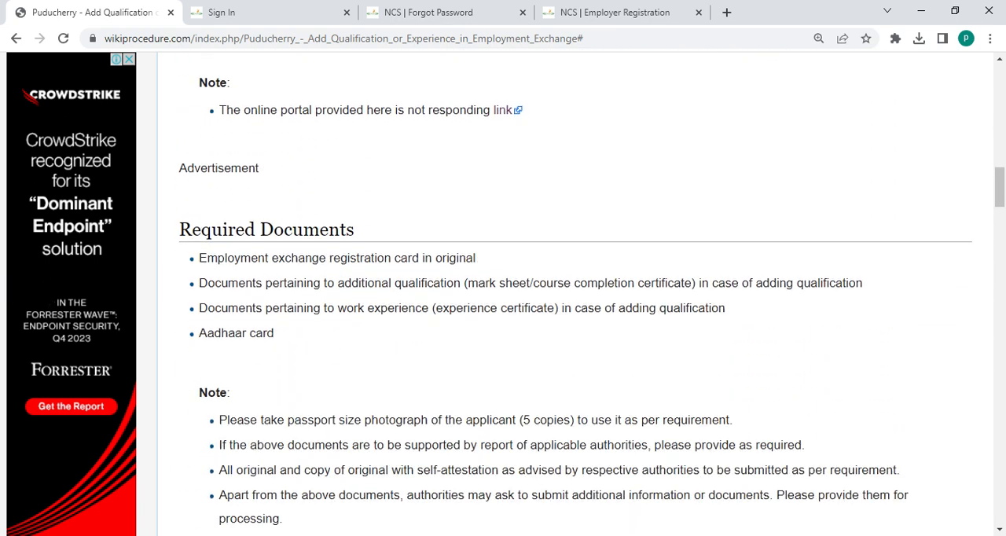
{"action": "scroll", "scroll_direction": "down", "scroll_amount": 3}
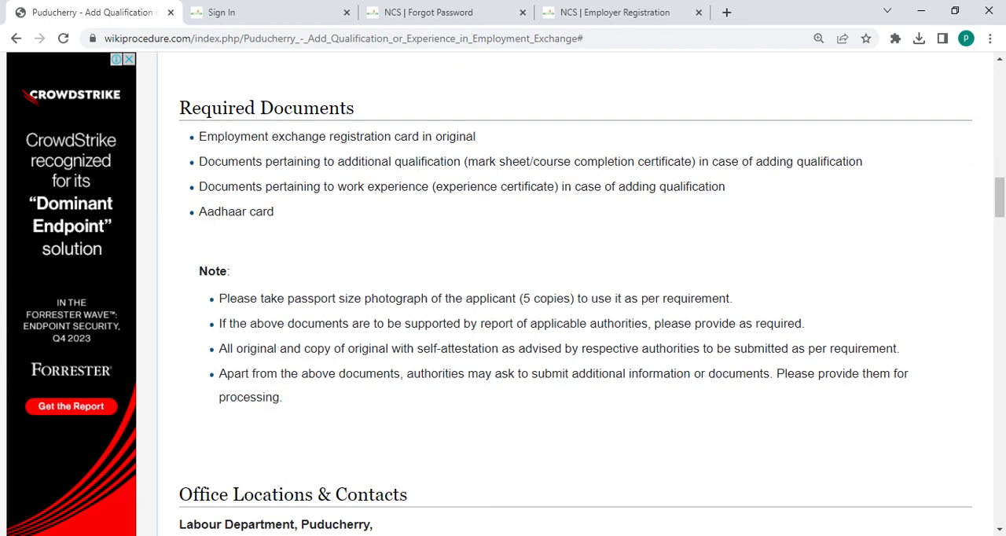
{"action": "scroll", "scroll_direction": "down", "scroll_amount": 3}
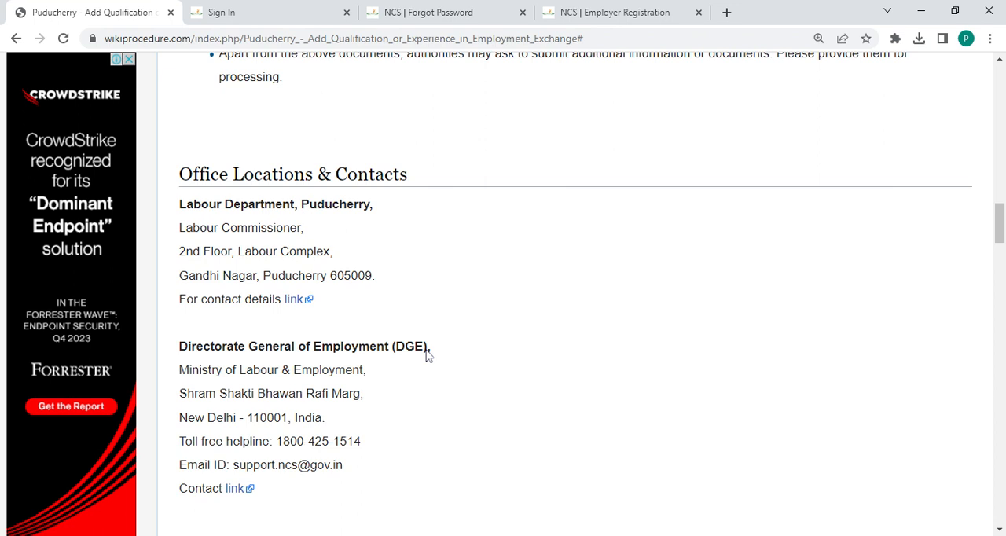
{"action": "scroll", "scroll_direction": "down", "scroll_amount": 3}
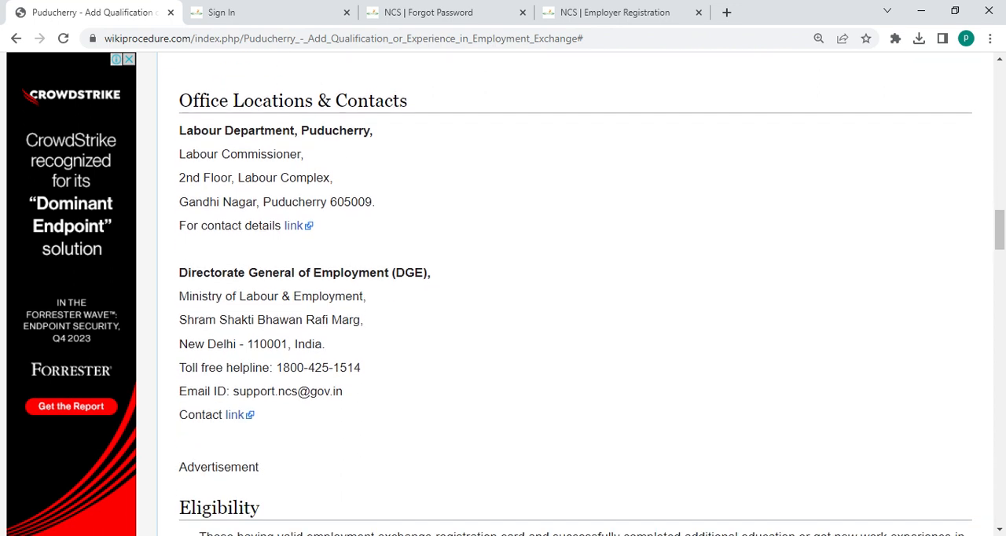
{"action": "mouse_move", "coordinate": [465, 386]}
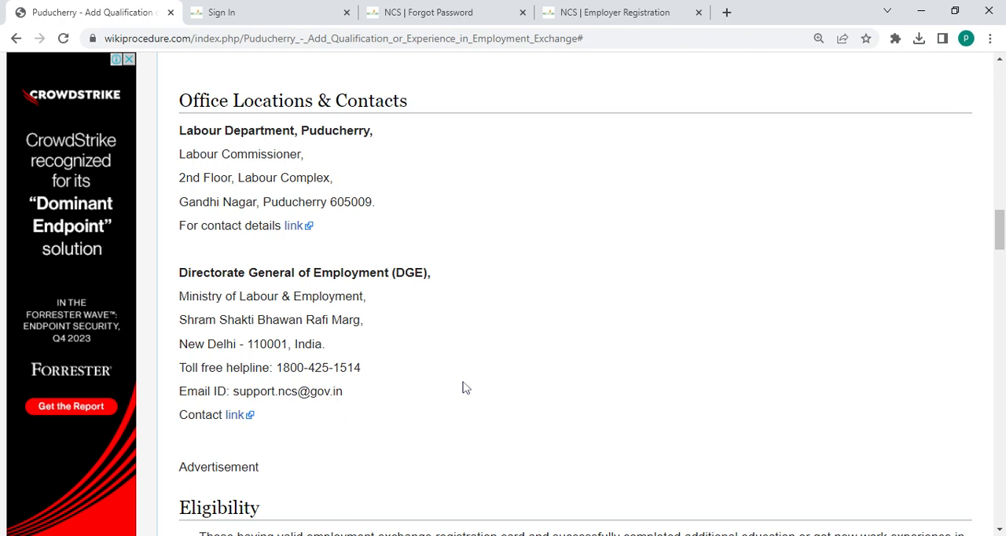
Scroll through Eligibility, Fees, Validity, Instructions and Required Information to External Links and Others
{"action": "scroll", "scroll_direction": "down", "scroll_amount": 3}
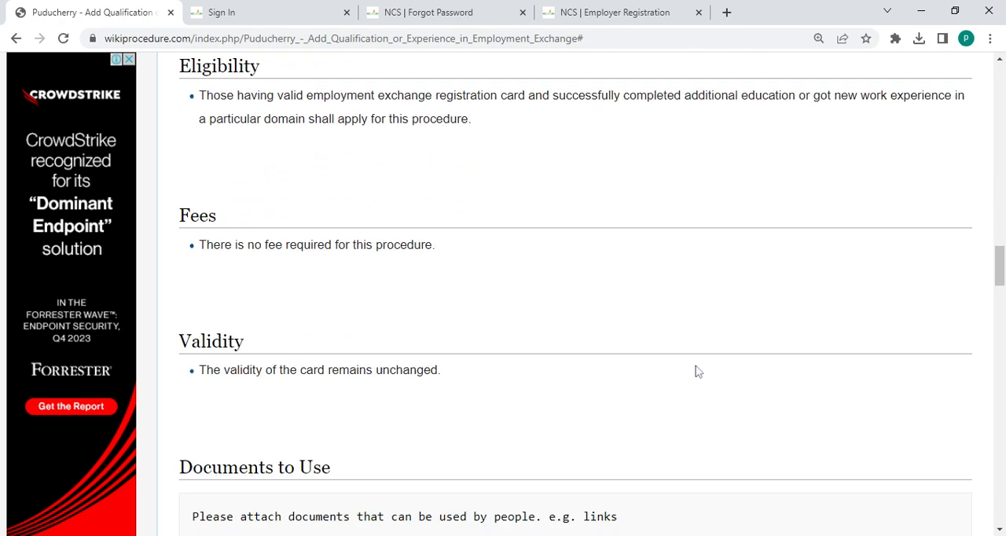
{"action": "scroll", "scroll_direction": "down", "scroll_amount": 3}
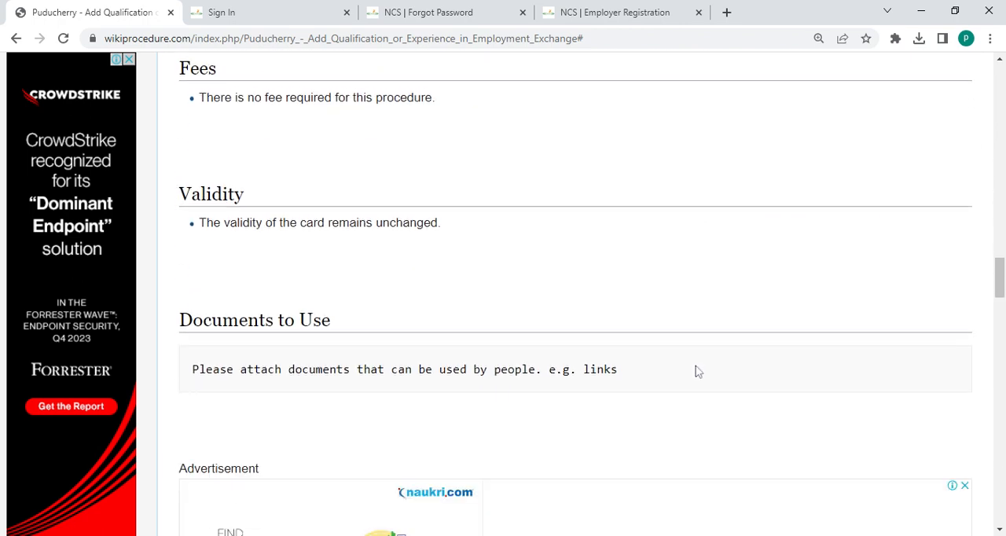
{"action": "scroll", "scroll_direction": "down", "scroll_amount": 3}
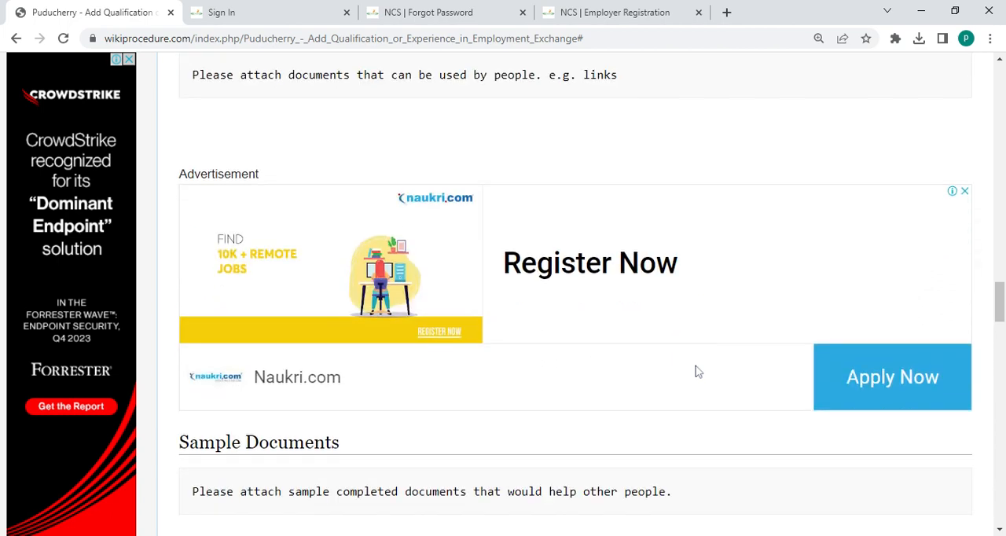
{"action": "scroll", "scroll_direction": "down", "scroll_amount": 3}
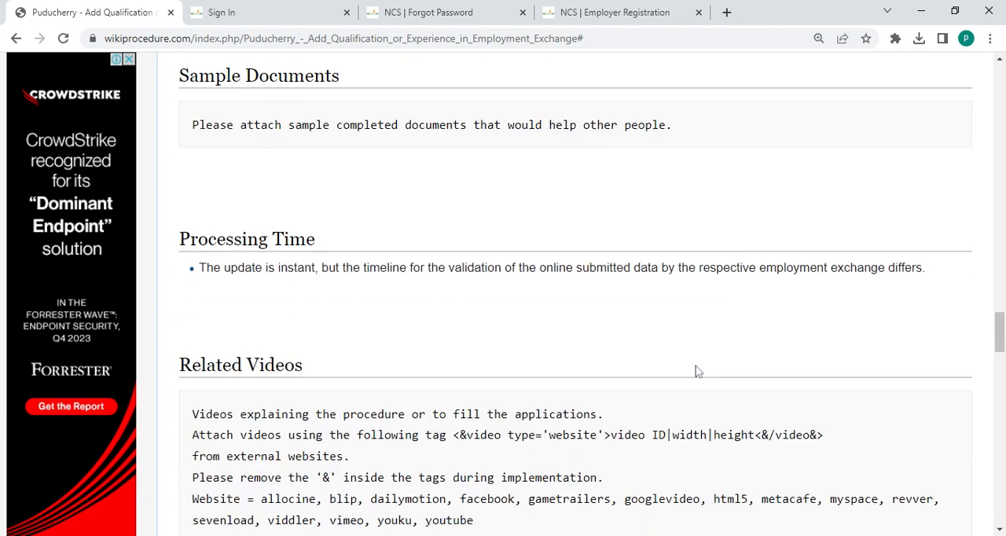
{"action": "scroll", "scroll_direction": "down", "scroll_amount": 3}
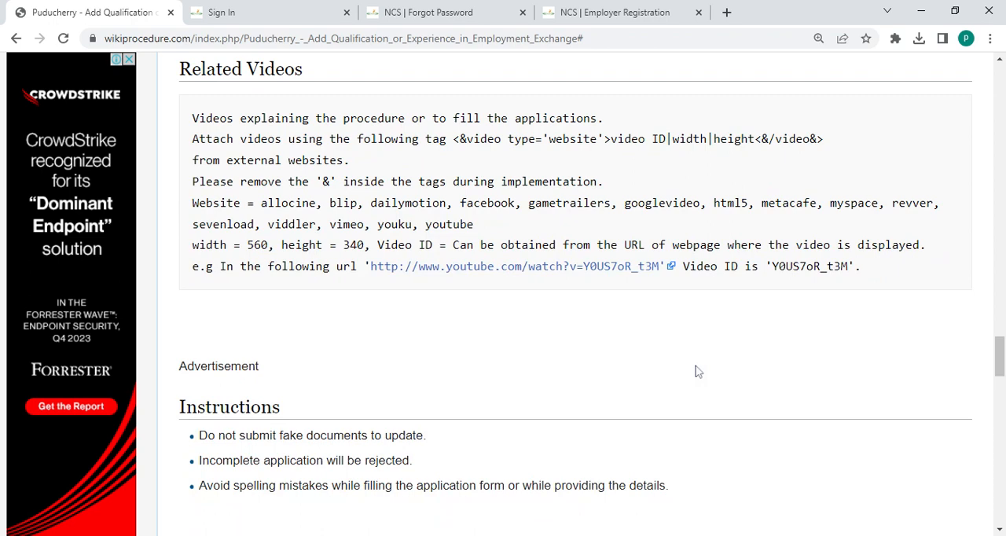
{"action": "scroll", "scroll_direction": "down", "scroll_amount": 3}
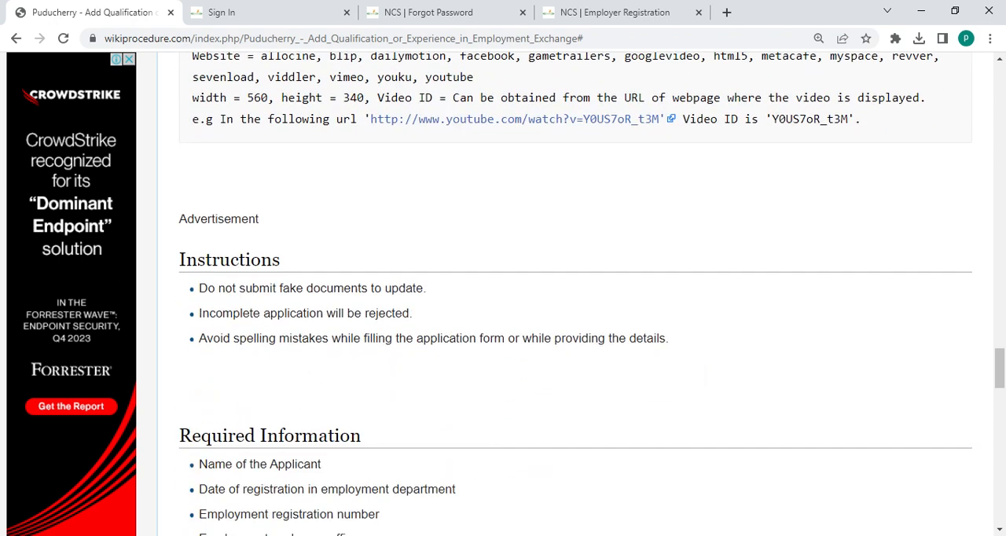
{"action": "scroll", "scroll_direction": "down", "scroll_amount": 3}
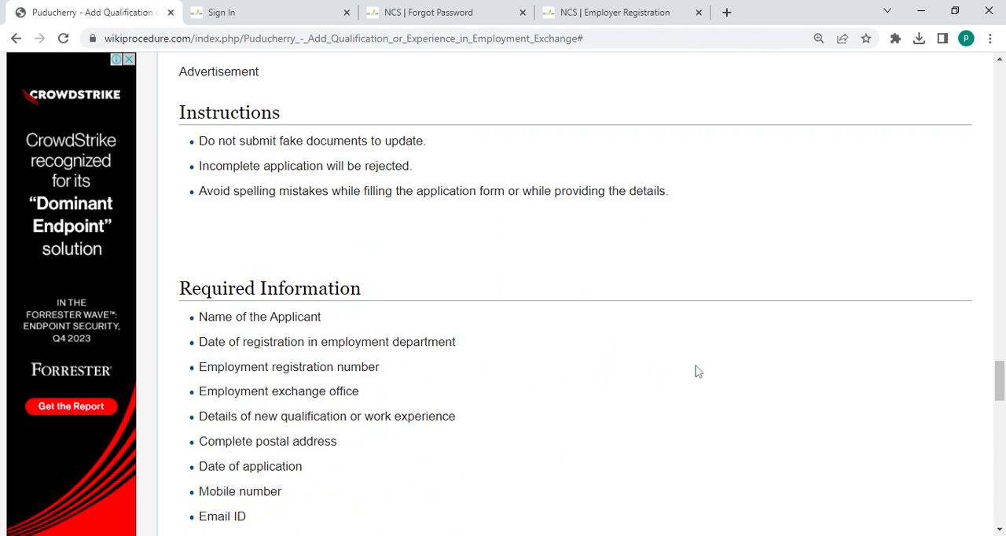
{"action": "scroll", "scroll_direction": "down", "scroll_amount": 3}
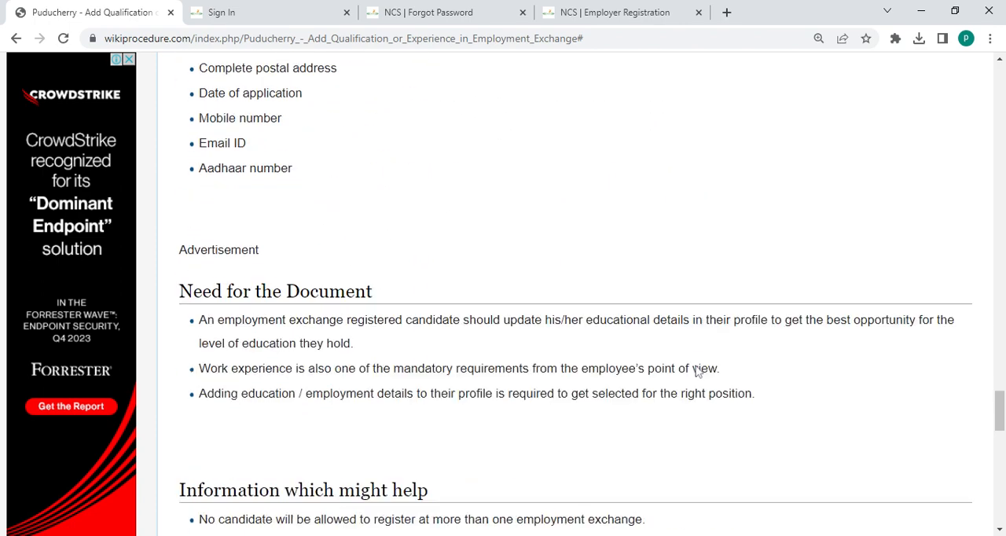
{"action": "scroll", "scroll_direction": "down", "scroll_amount": 3}
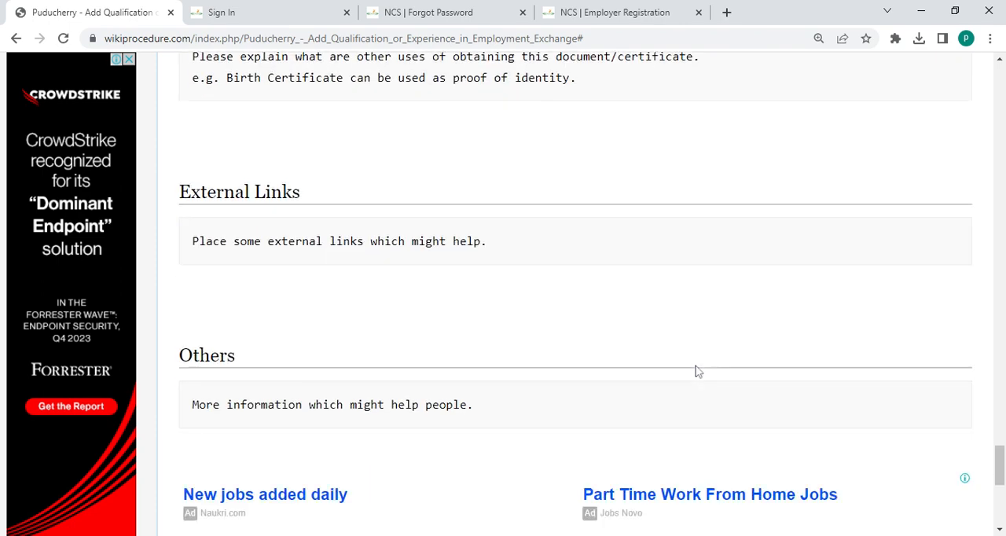